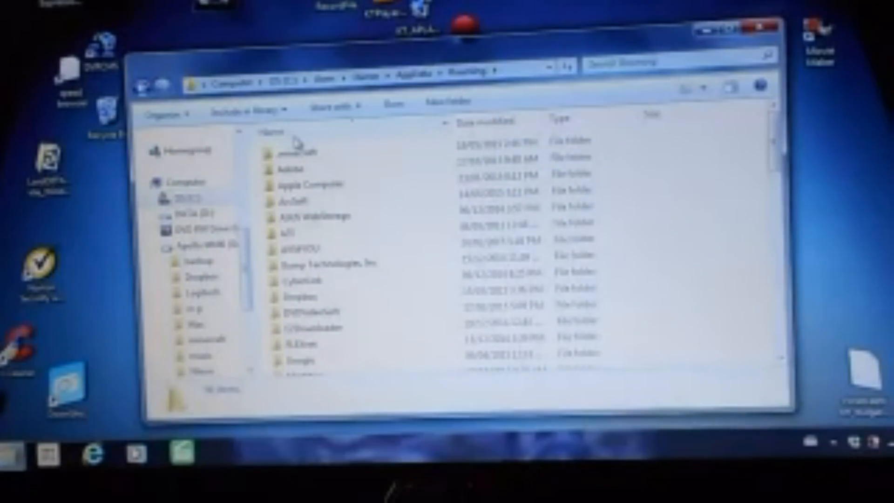
Select the .minecraft folder in AppData\Roaming for copying to the external drive.
left_click(301, 151)
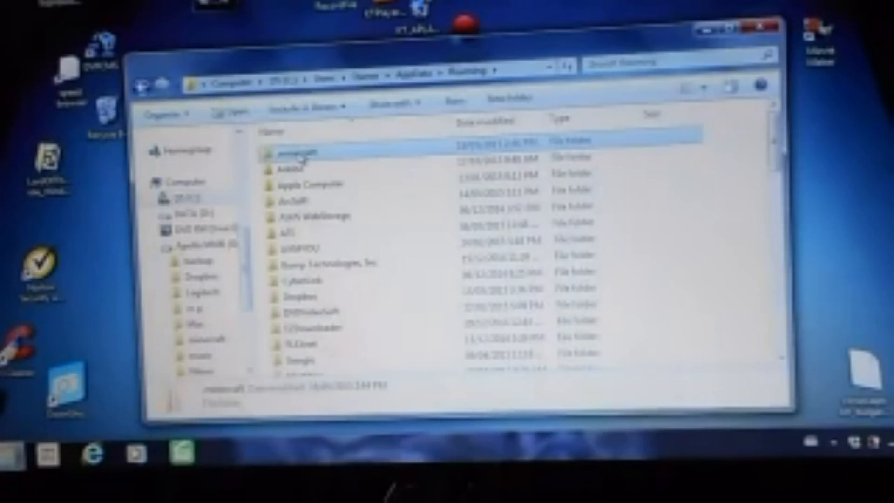